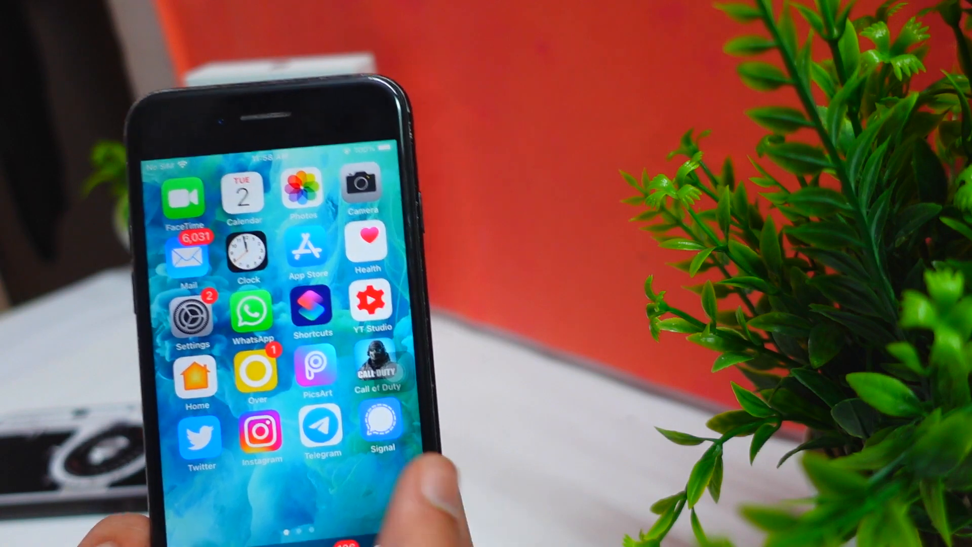
# - Swipe across the home screen to reach Settings and its Battery page
pyautogui.hscroll(-3)
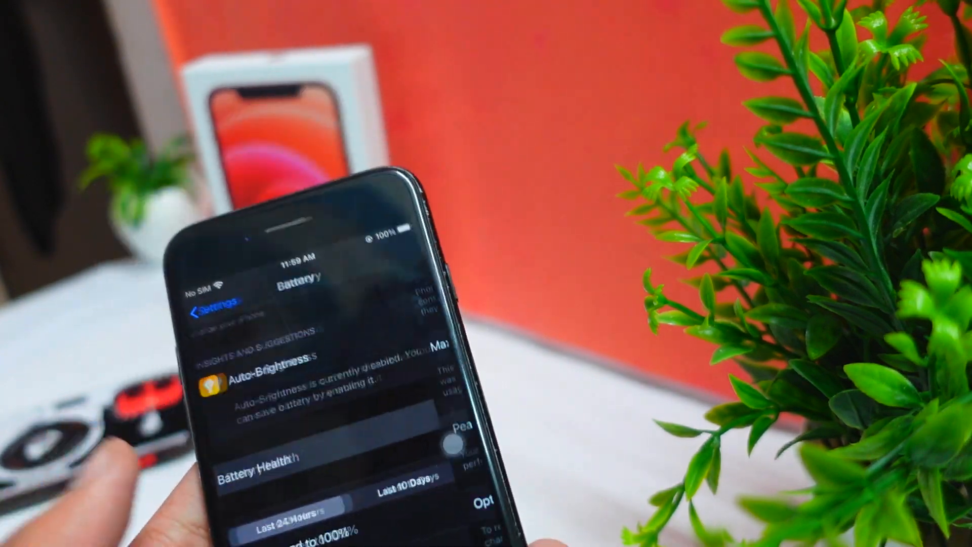
# - Open Battery Health to show 100% maximum capacity and normal peak performance
pyautogui.click(247, 465)
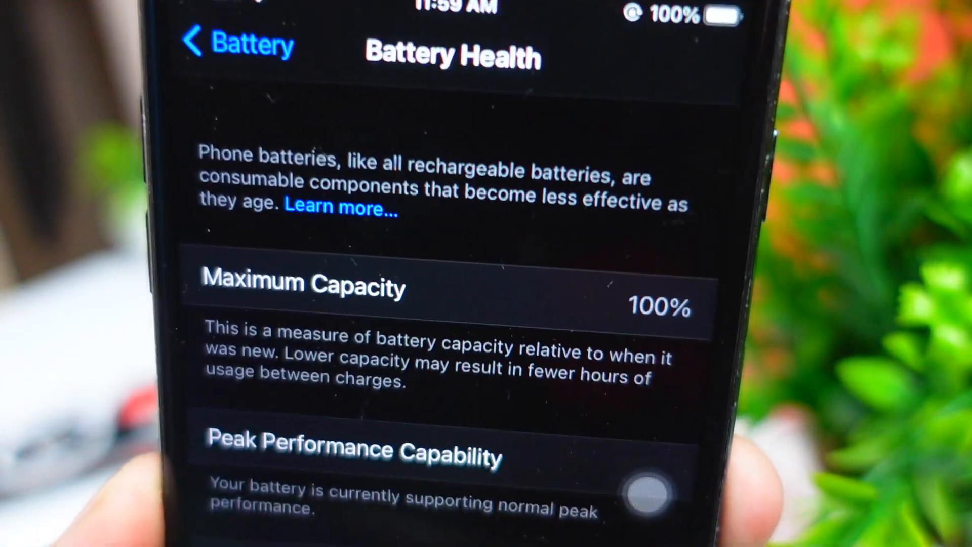